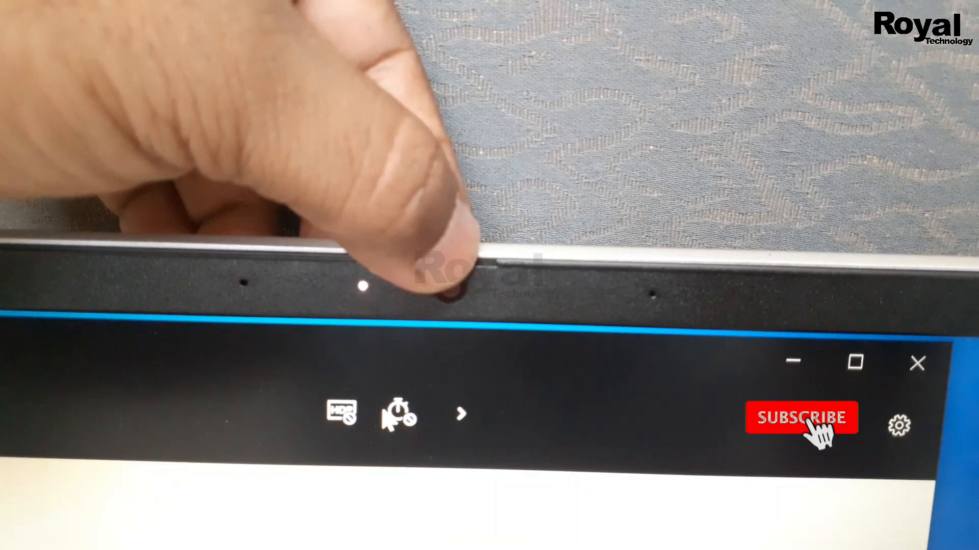
{"action": "left_click", "coordinate": [801, 418]}
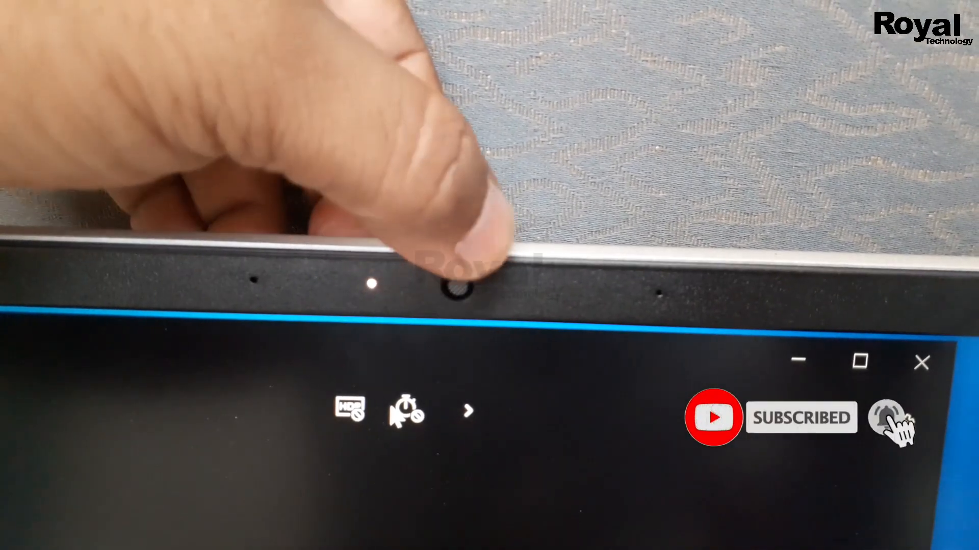